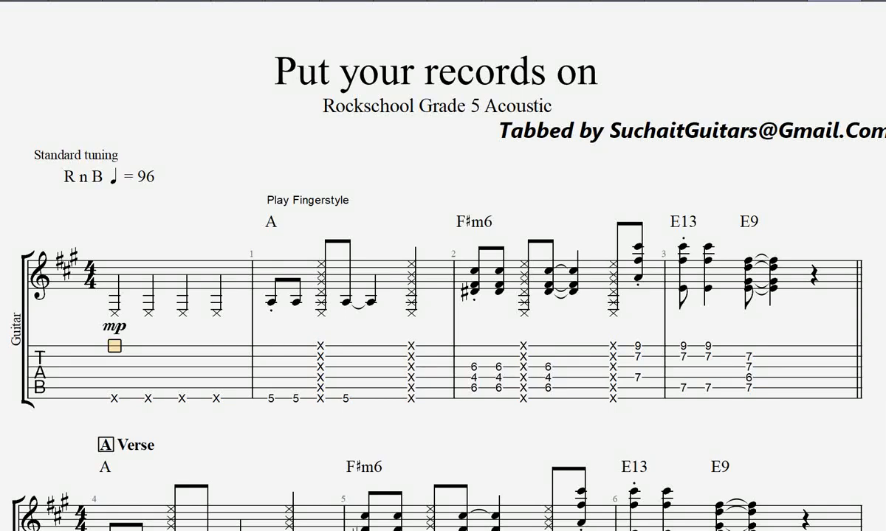
scroll("down", 3)
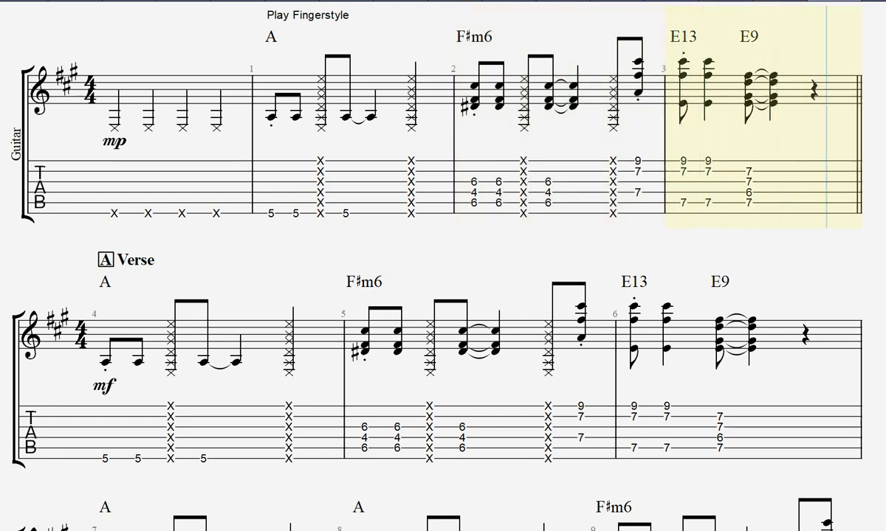
scroll("down", 3)
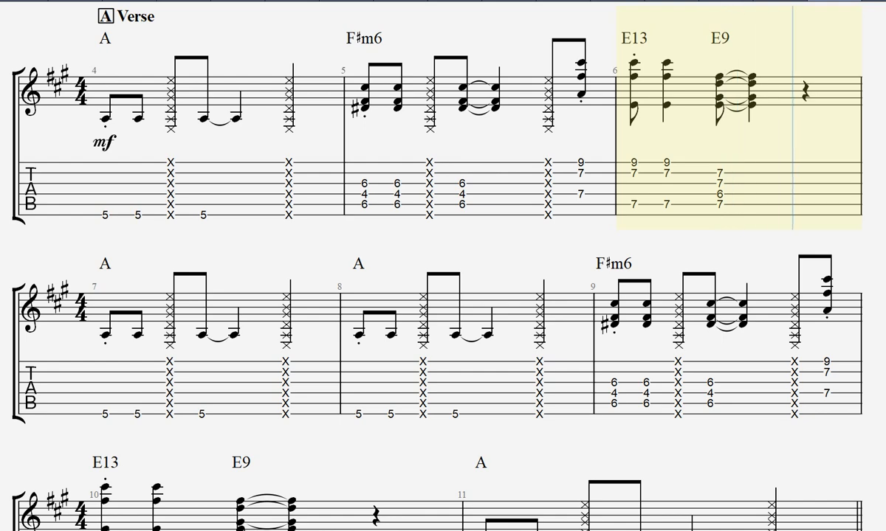
scroll("down", 3)
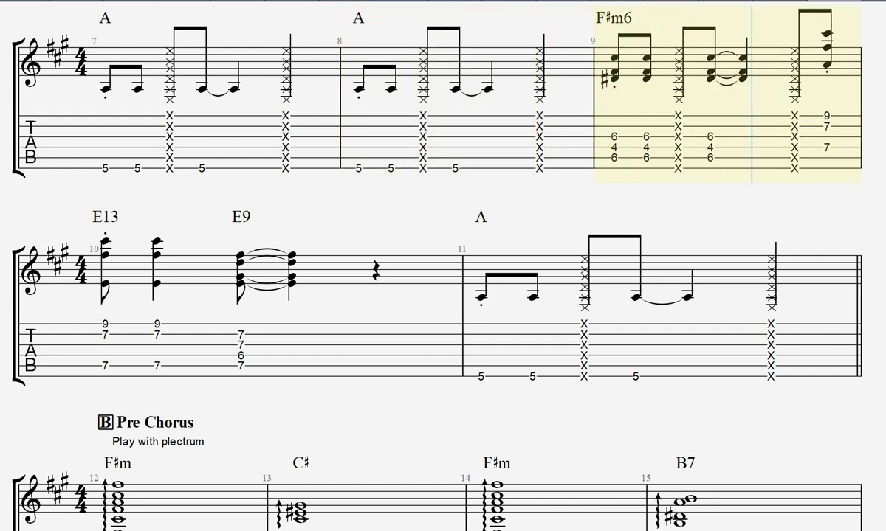
scroll("down", 3)
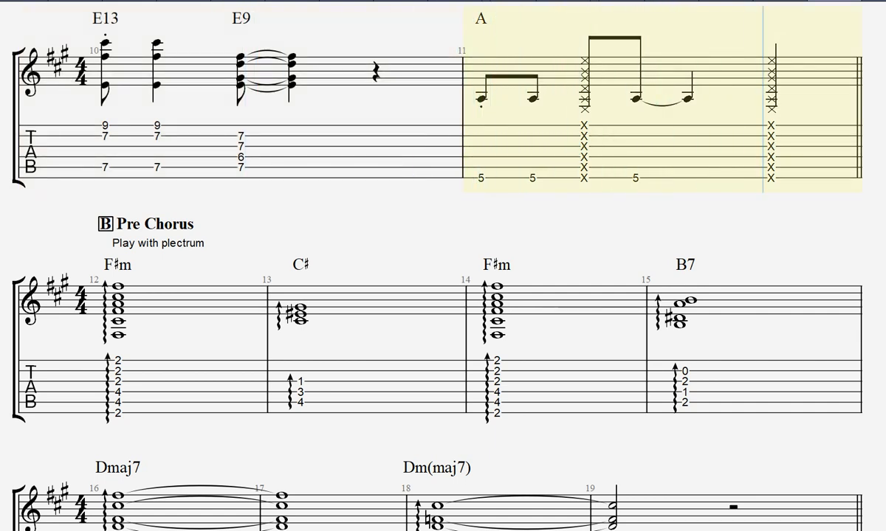
scroll("down", 3)
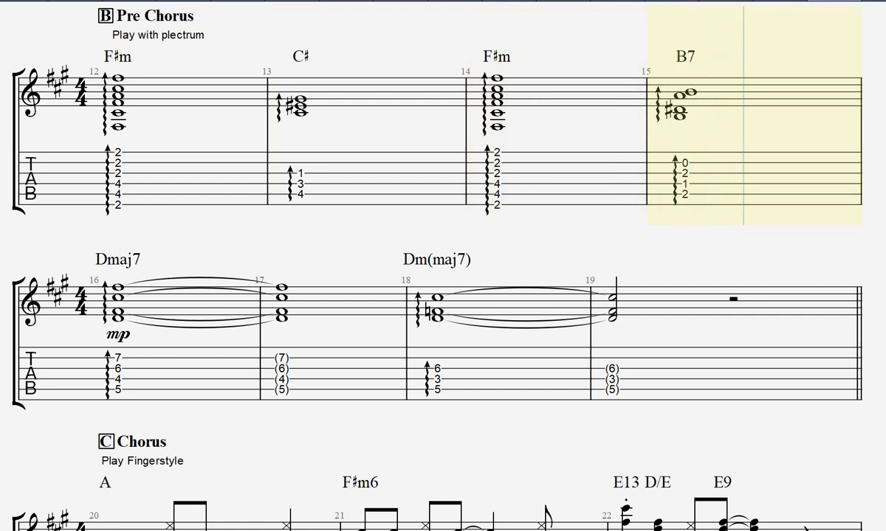
scroll("down", 3)
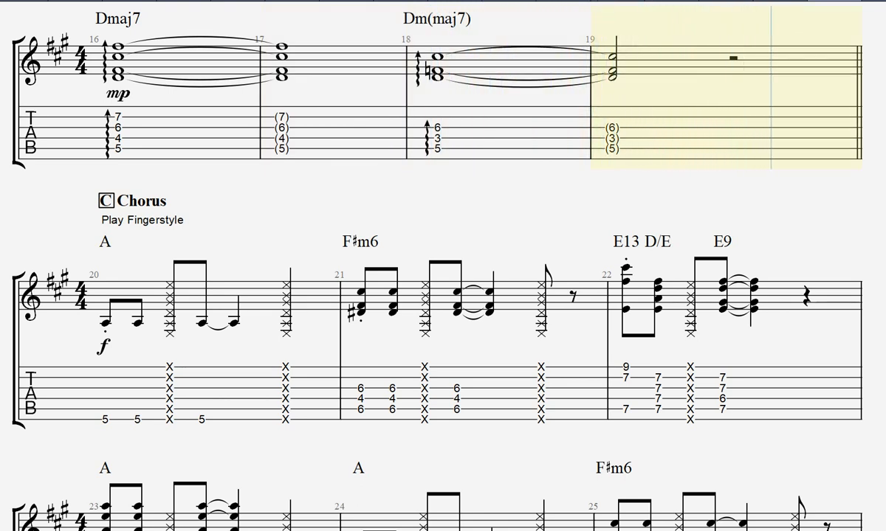
scroll("down", 3)
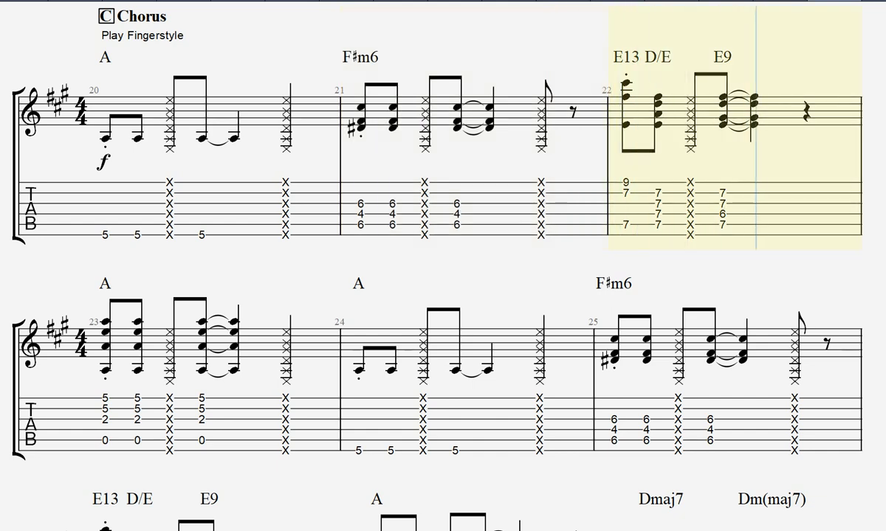
scroll("down", 3)
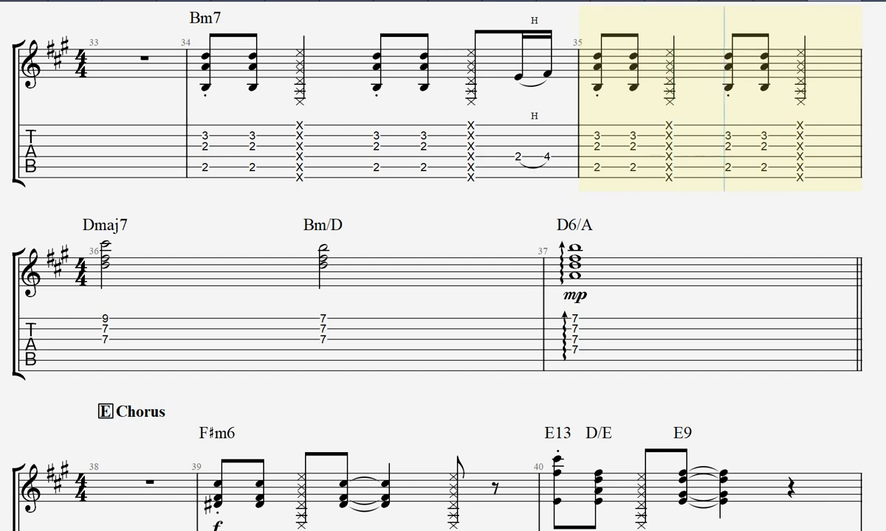
scroll("down", 3)
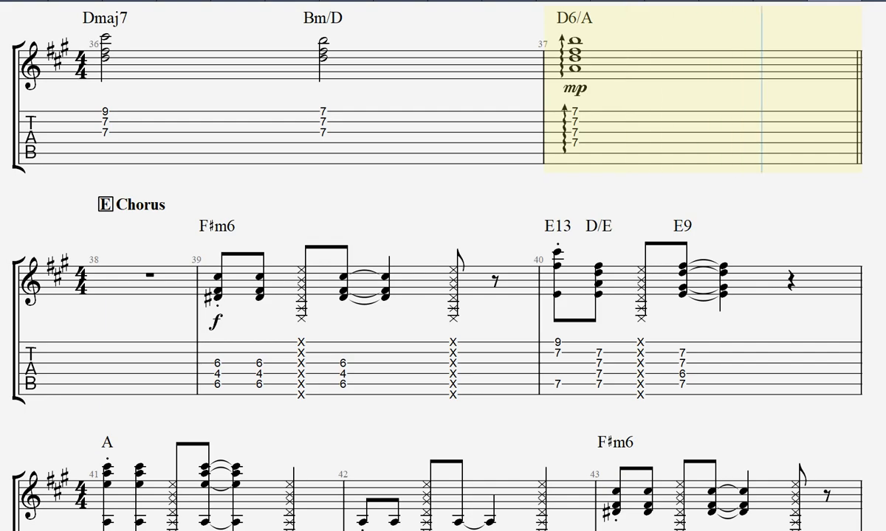
scroll("down", 3)
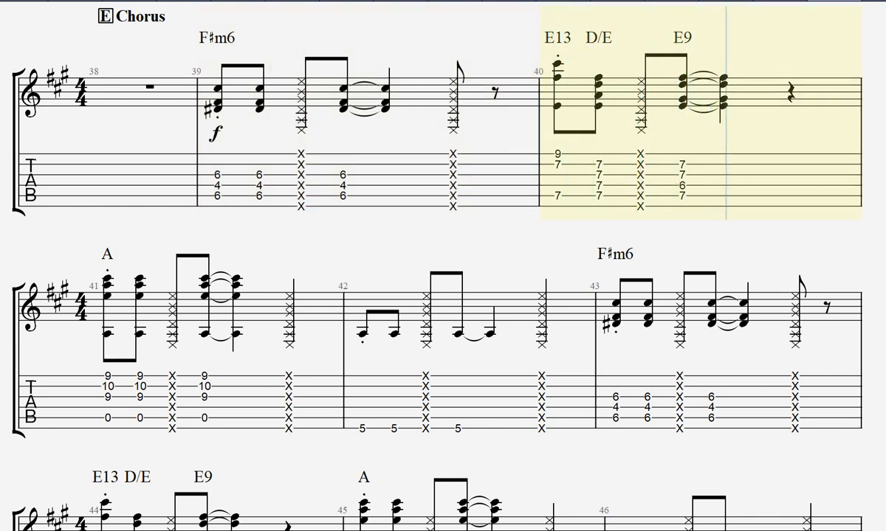
scroll("down", 3)
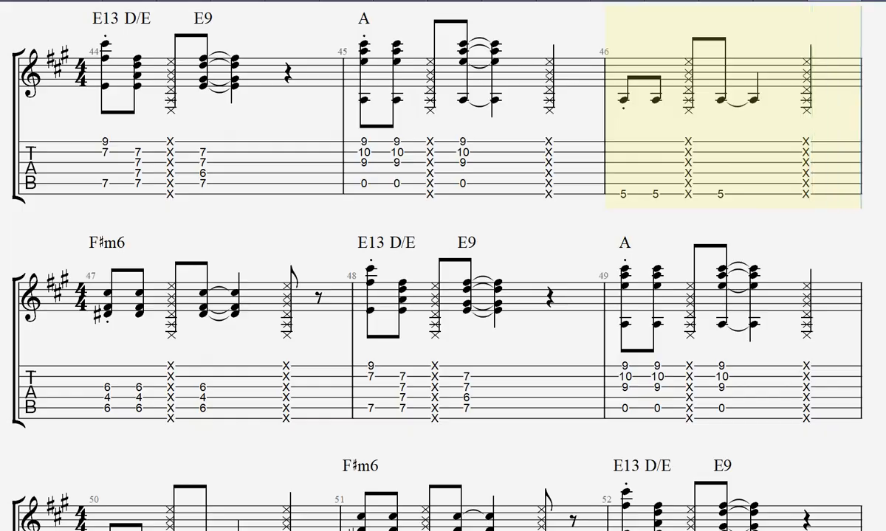
scroll("down", 3)
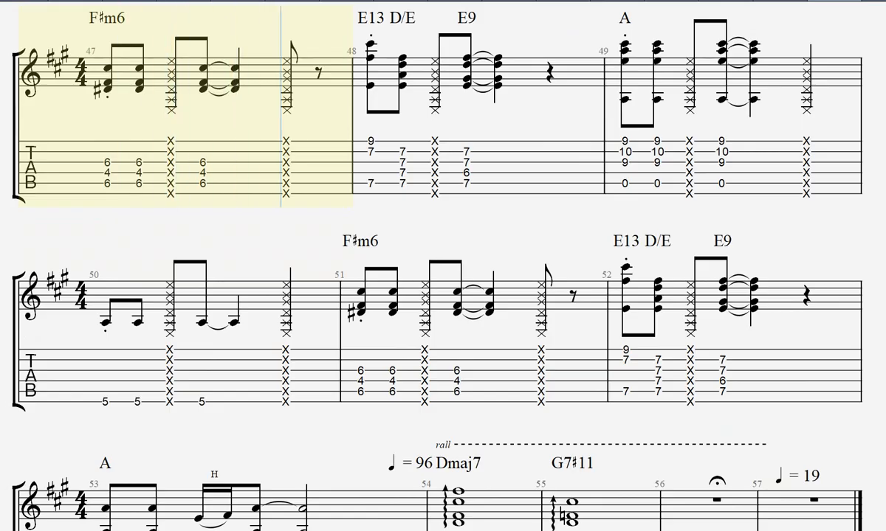